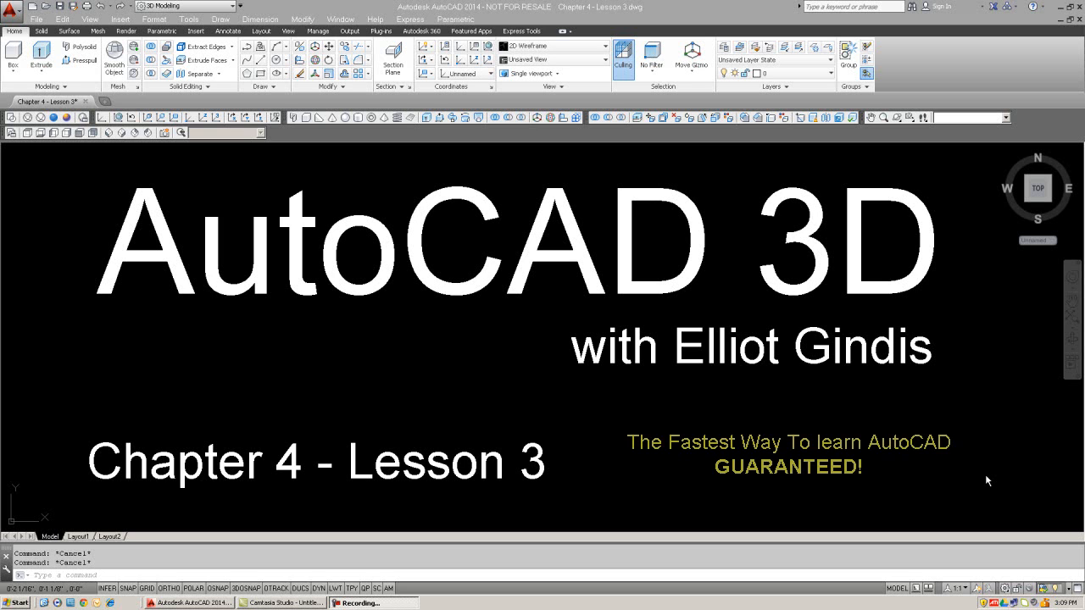
mouse_move(424, 366)
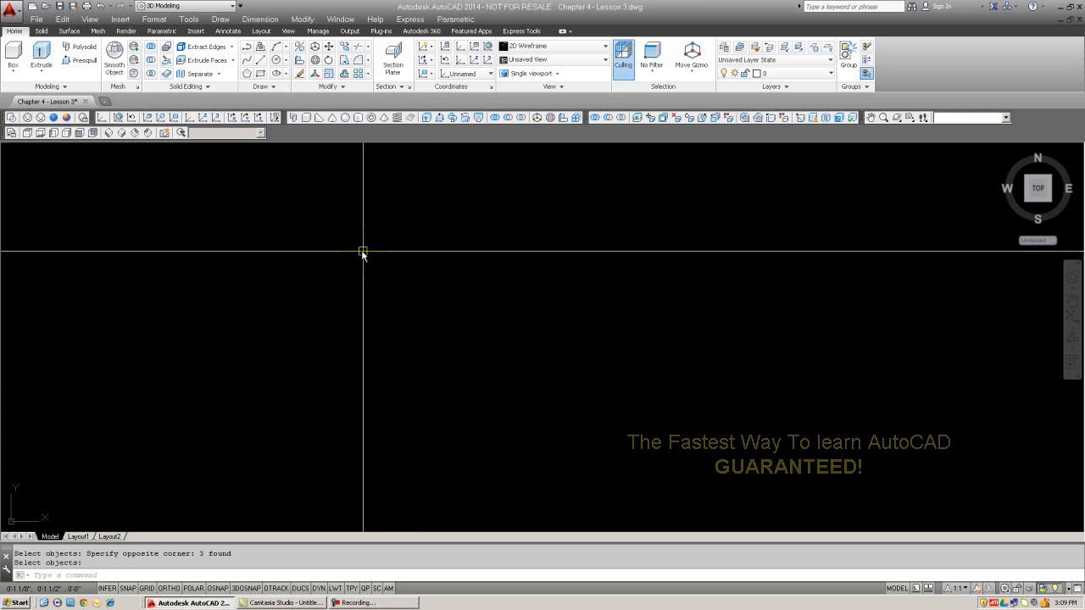
mouse_move(400, 275)
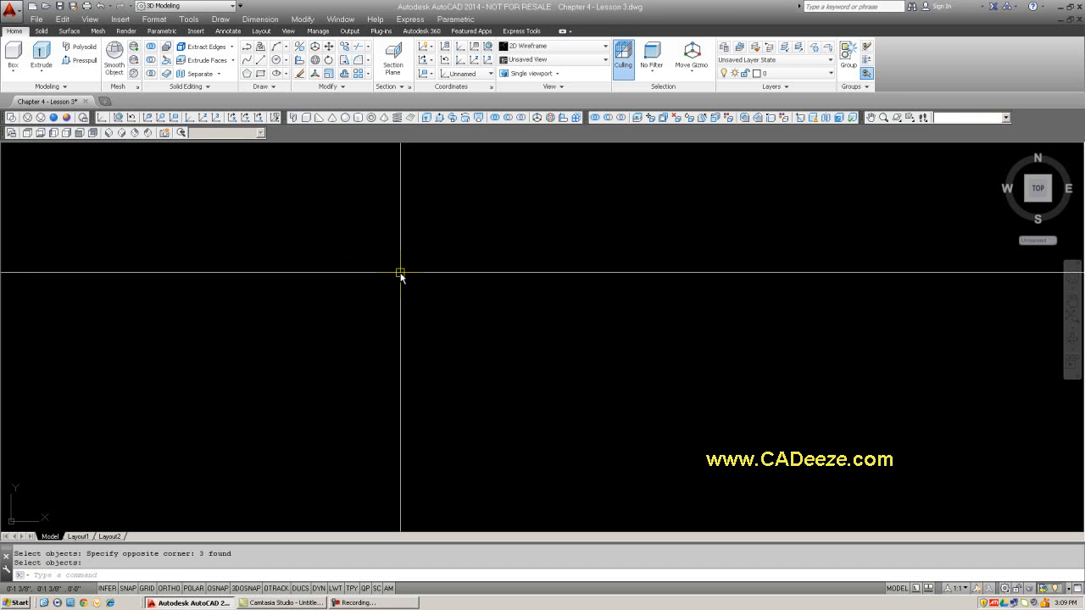
- Cancel the running command and start a small circle in the lower-left of the drawing
key(Escape)
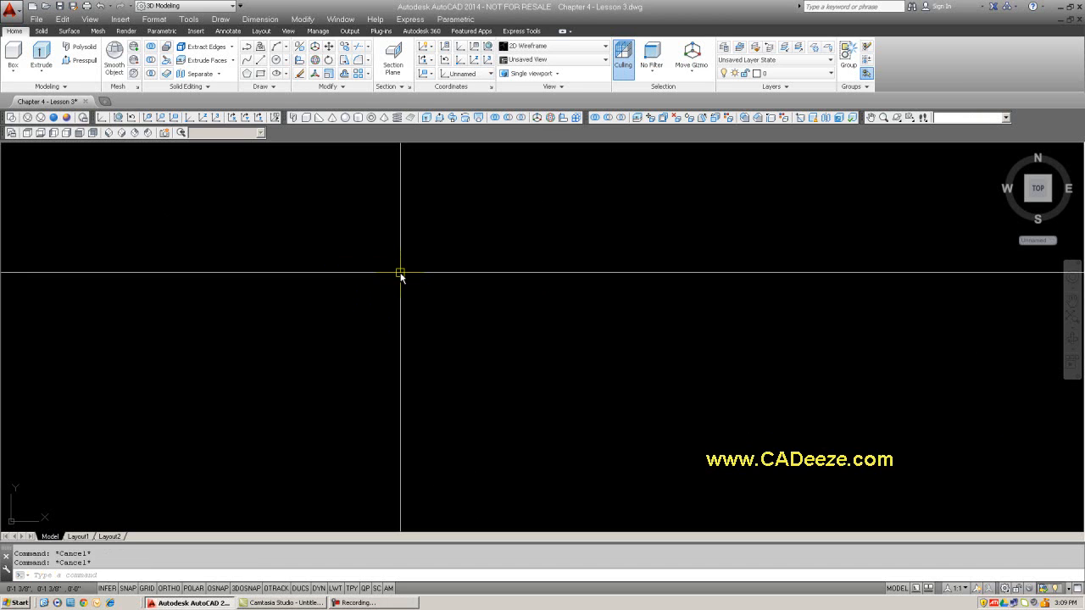
mouse_move(461, 307)
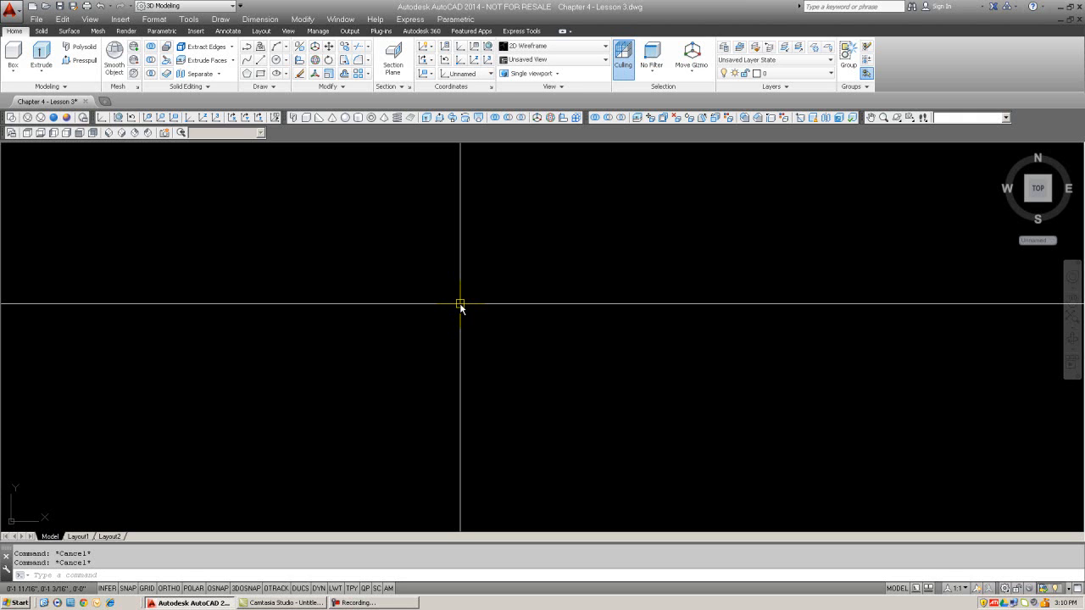
text(c1)
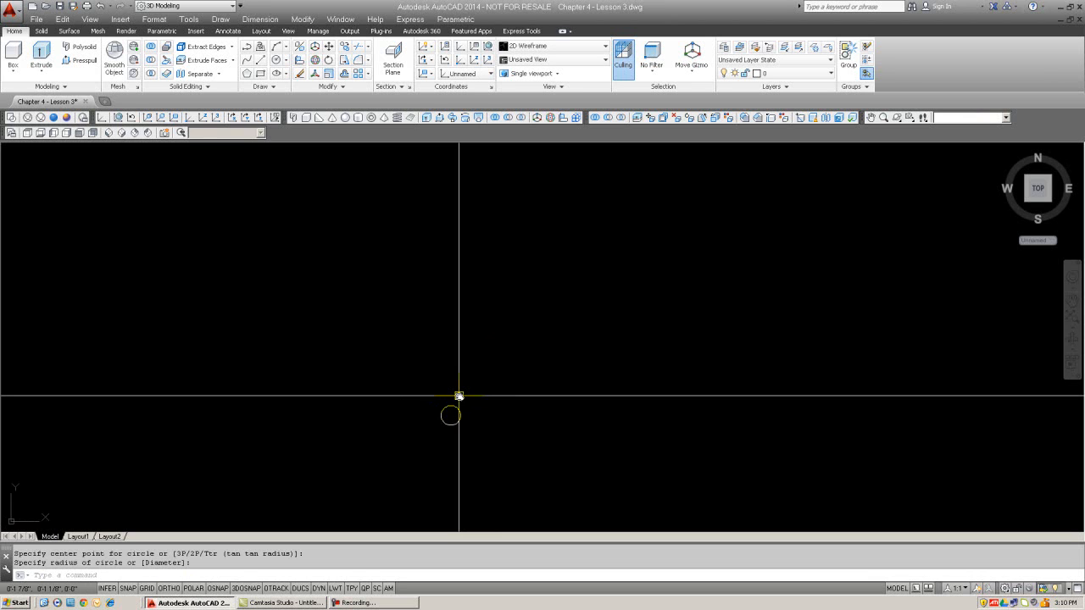
mouse_move(465, 390)
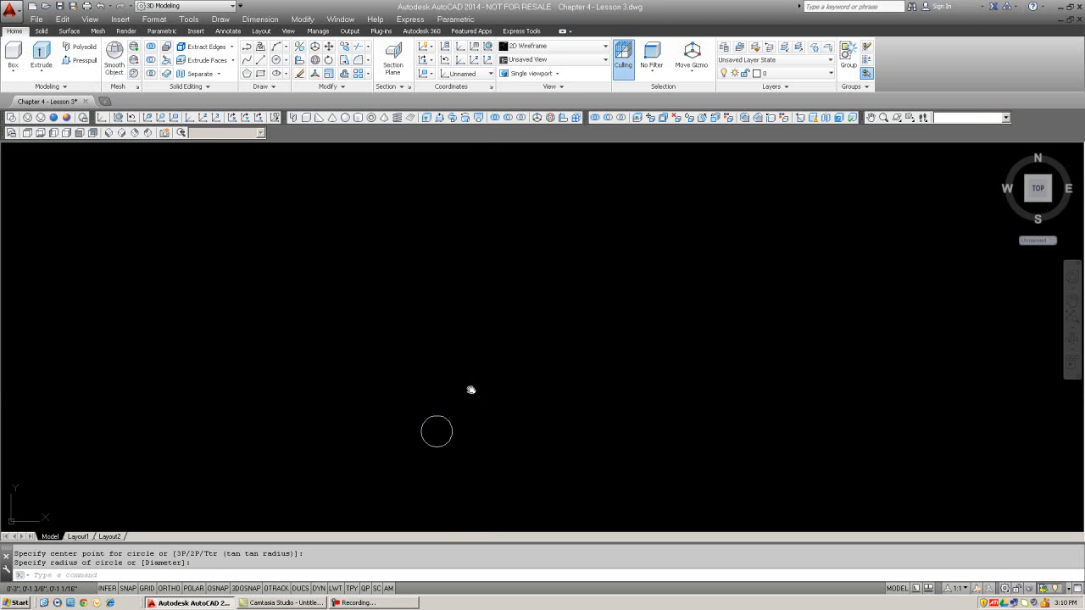
mouse_move(526, 394)
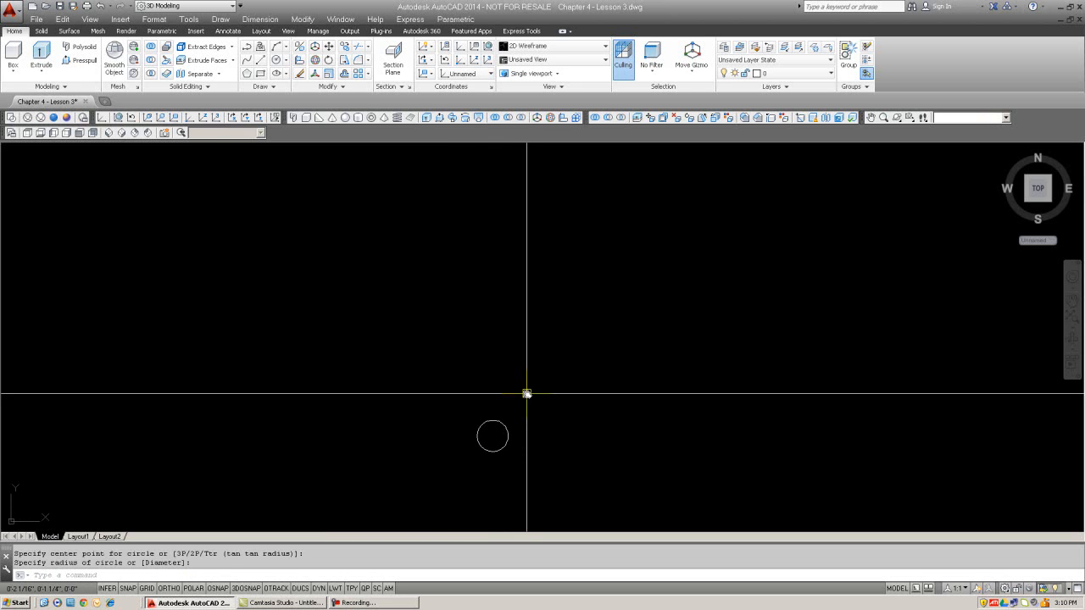
- Draw a polyline from the circle's centre rising straight up, then turning right
text(PLINE Specify start point:)
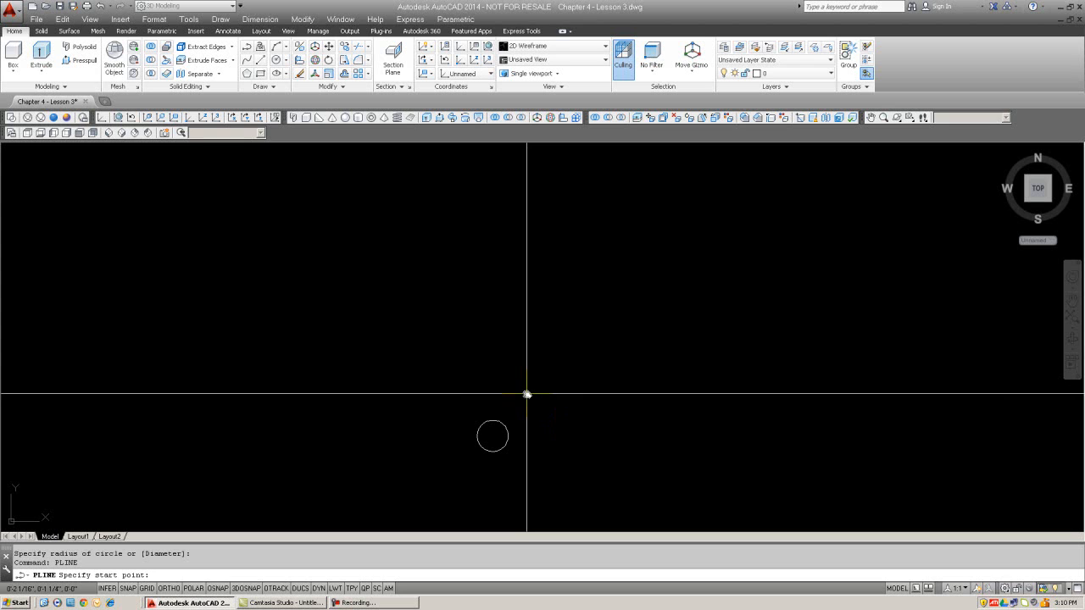
mouse_move(492, 412)
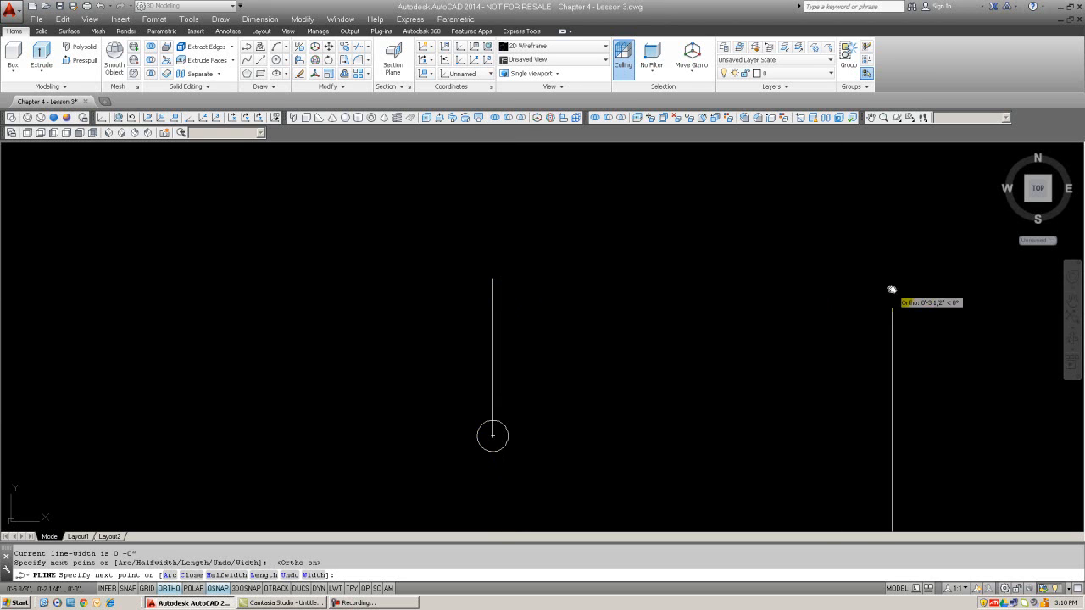
click(861, 282)
text(DIST)
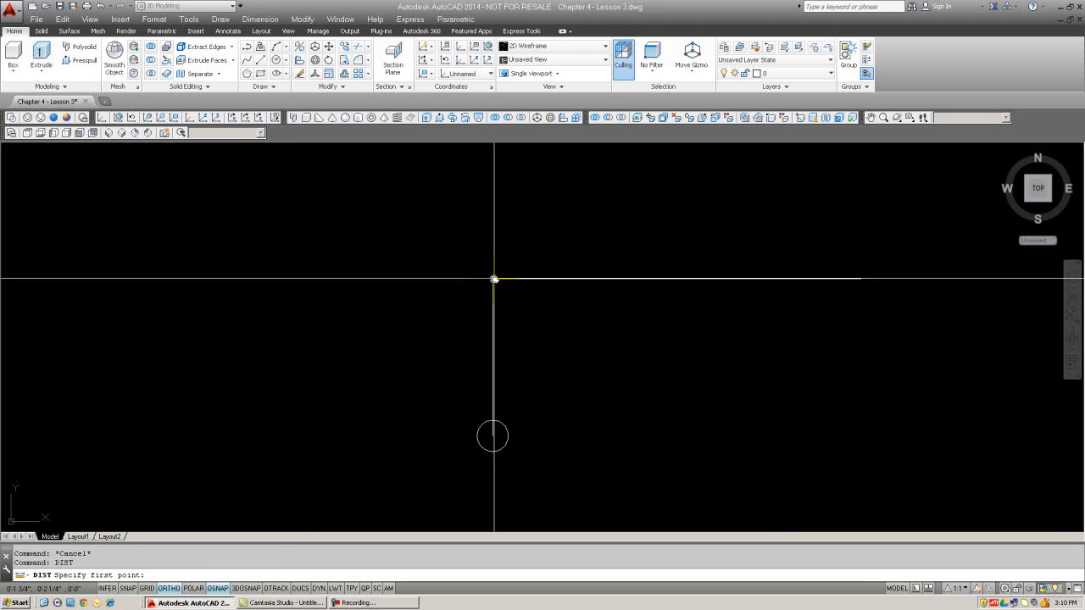
click(863, 278)
text(.5)
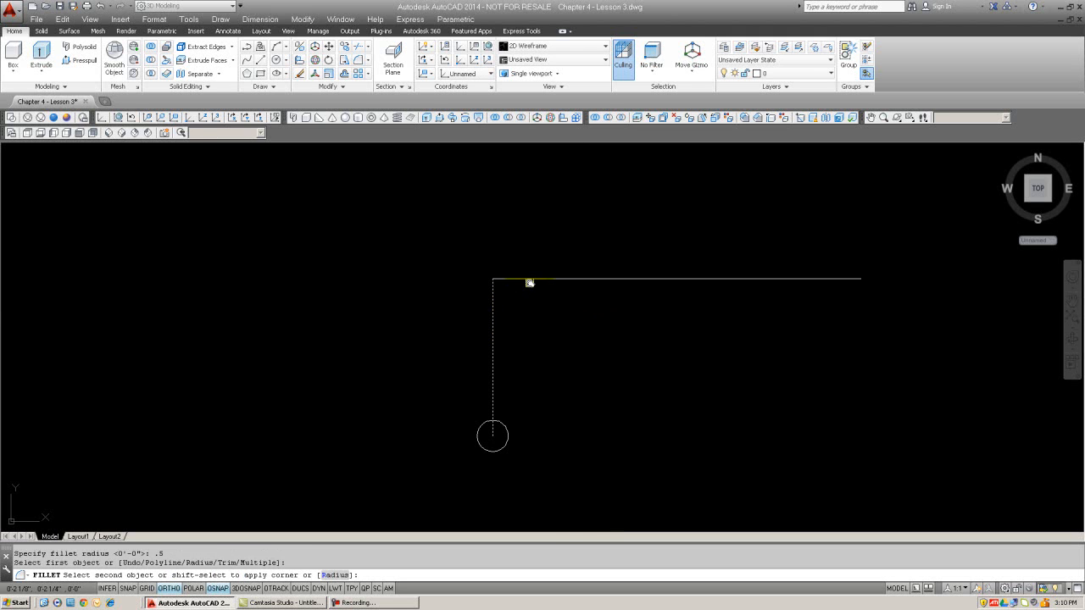
- Fillet the corner between the vertical and horizontal polyline segments into a smooth bend
click(529, 281)
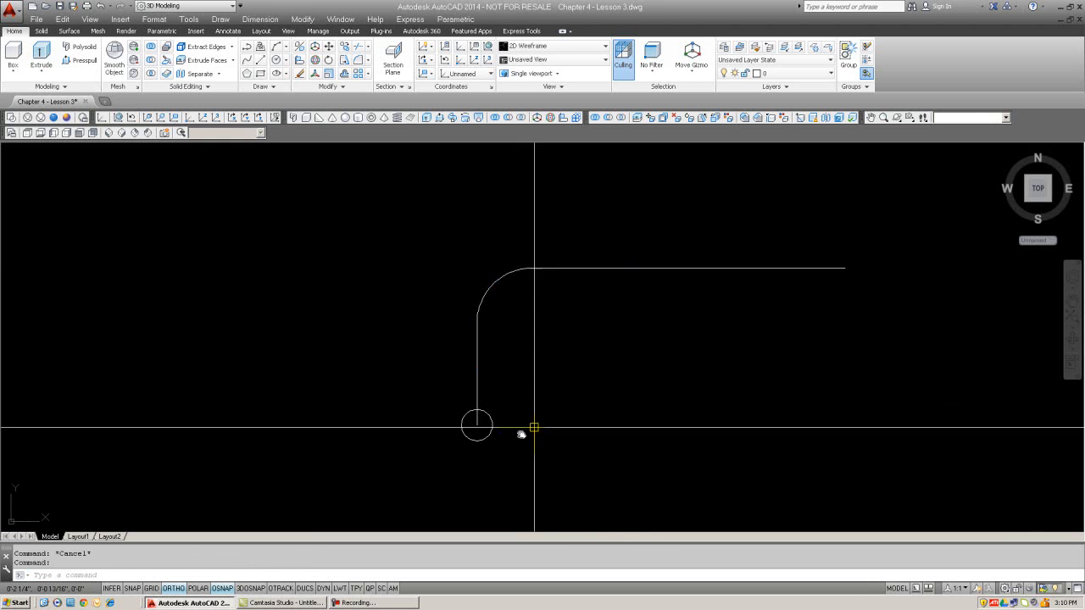
click(477, 427)
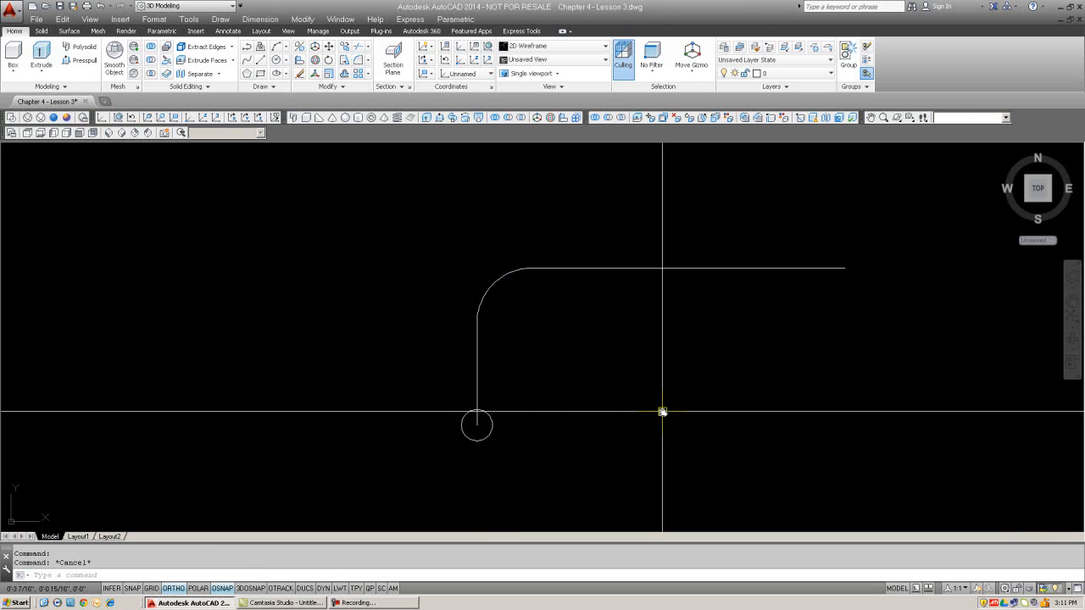
mouse_move(644, 408)
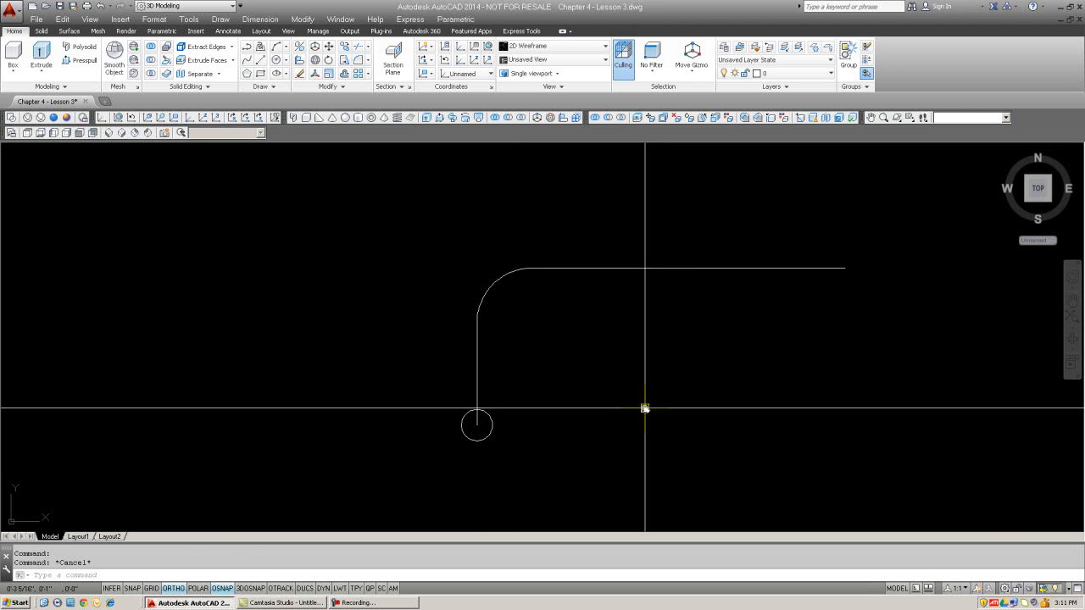
mouse_move(580, 336)
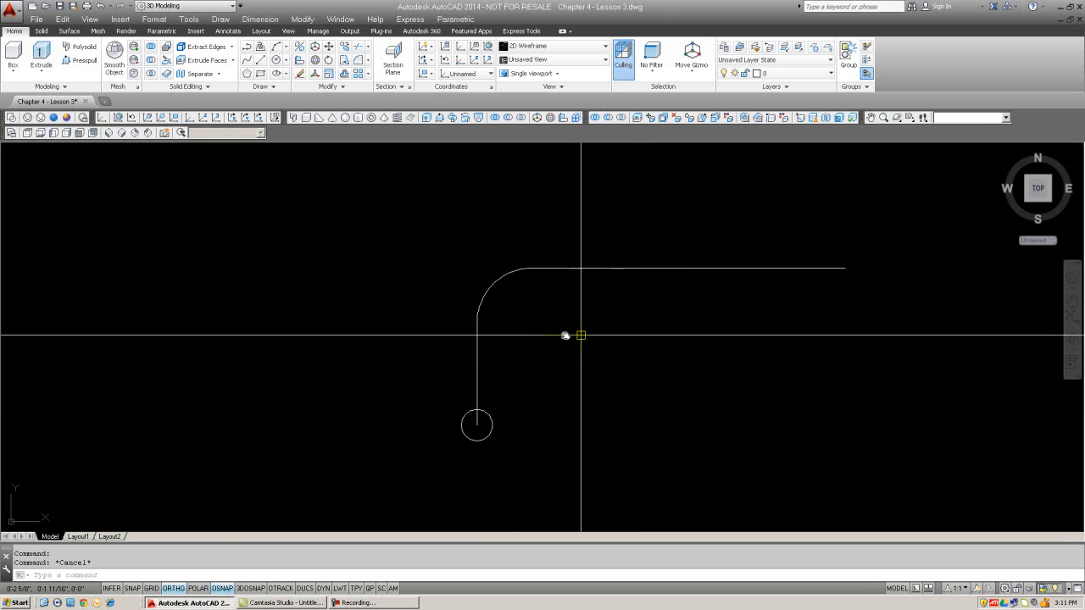
mouse_move(538, 380)
text(R3)
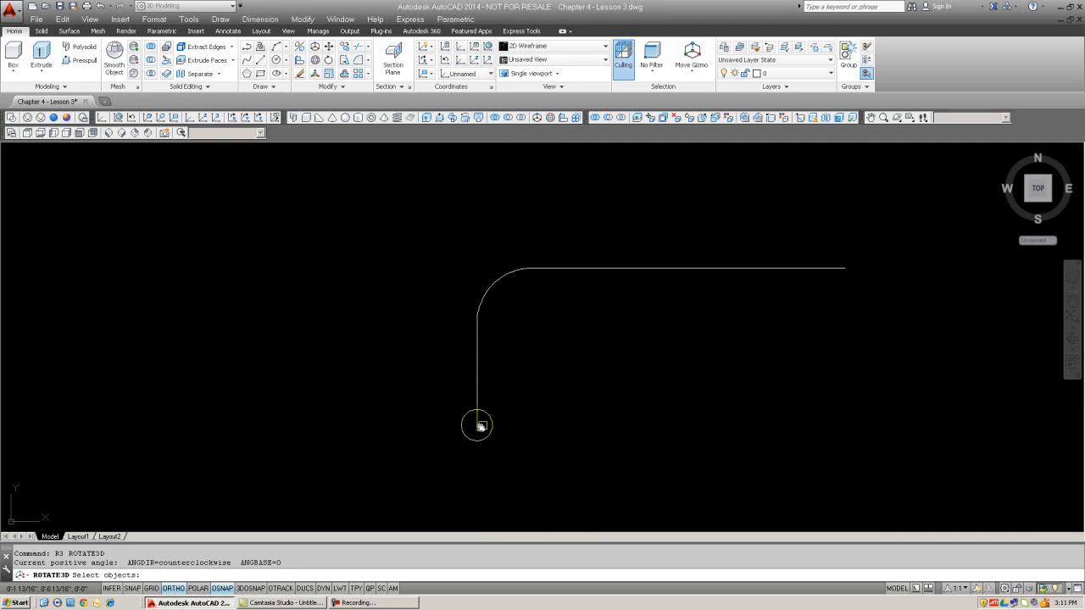
- Rotate the circle 90° about the X axis through its centre so it stands upright
click(478, 424)
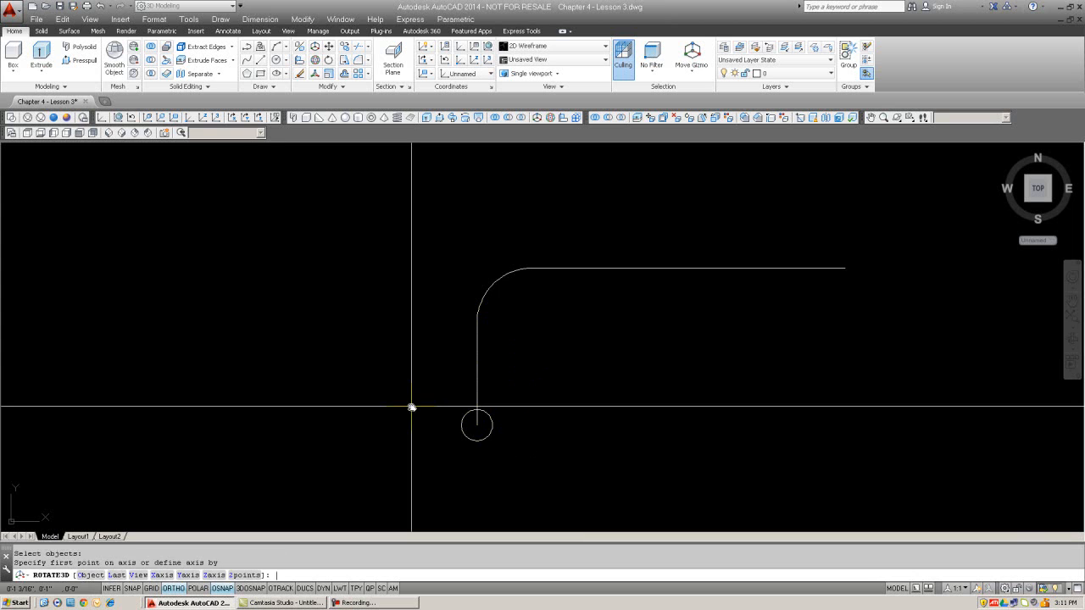
text(x)
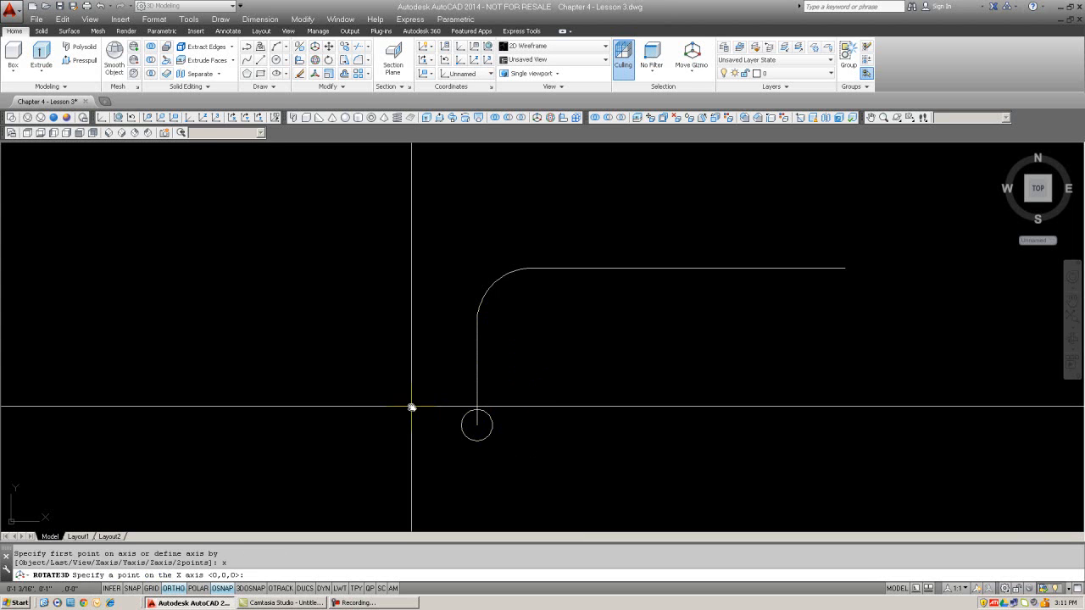
click(478, 424)
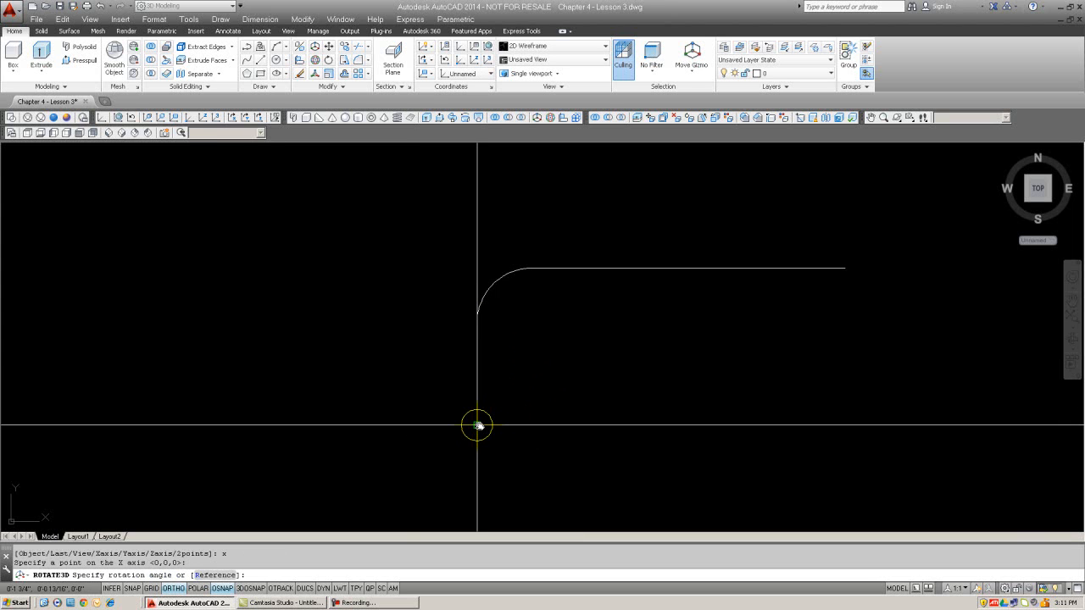
text(90)
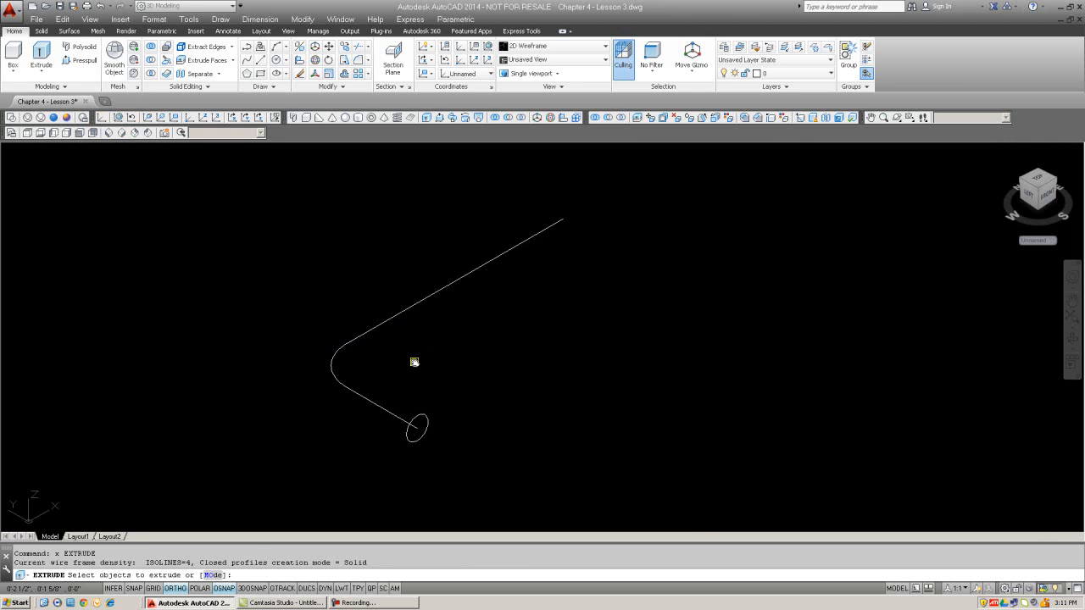
mouse_move(590, 282)
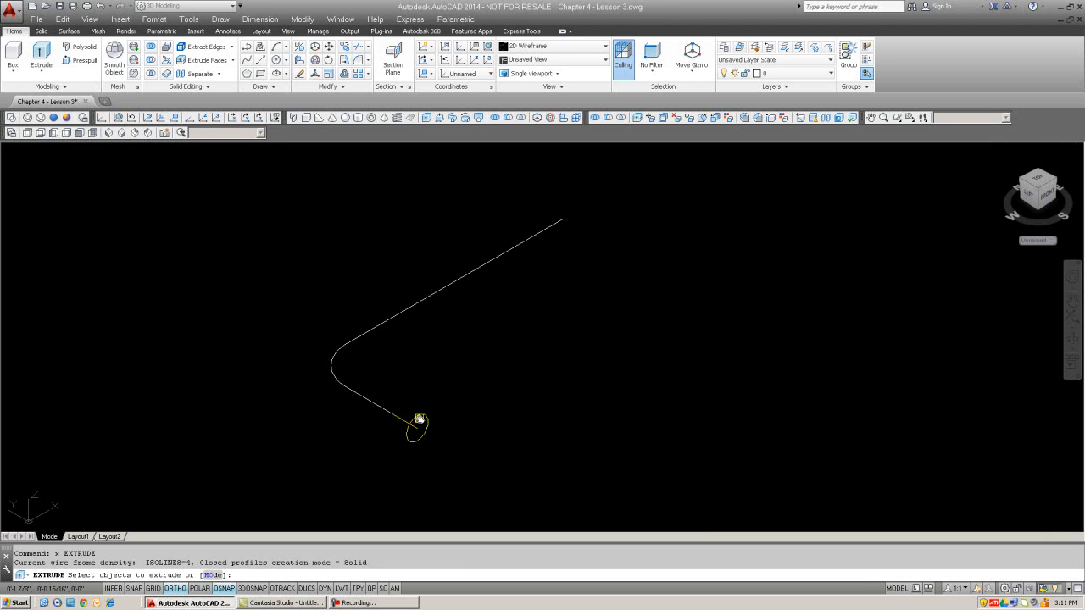
- Extrude the circle along the bent path into a tube using the Path option
click(415, 428)
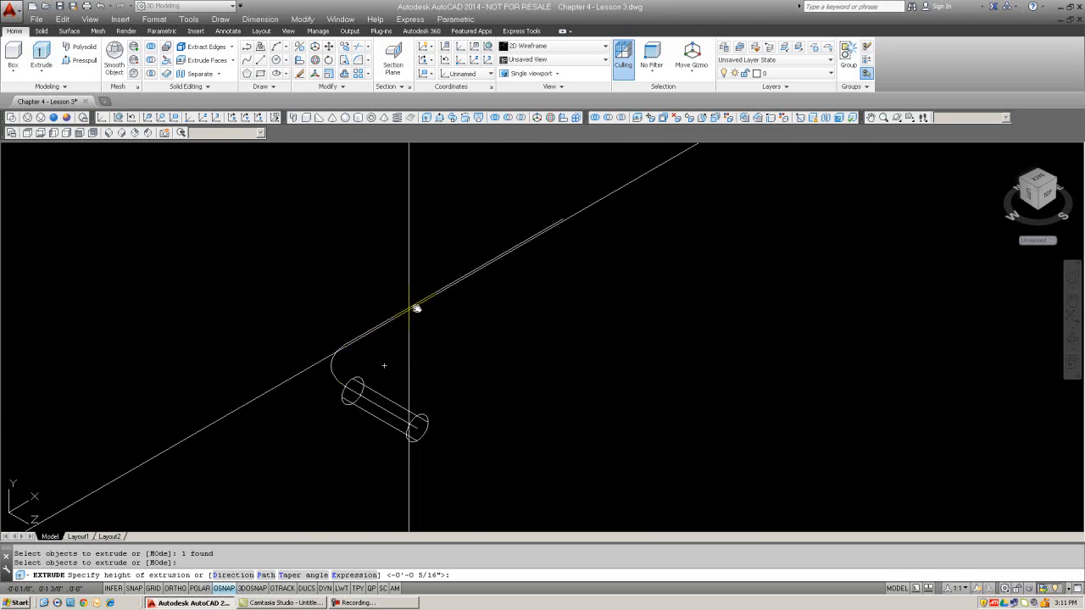
mouse_move(352, 299)
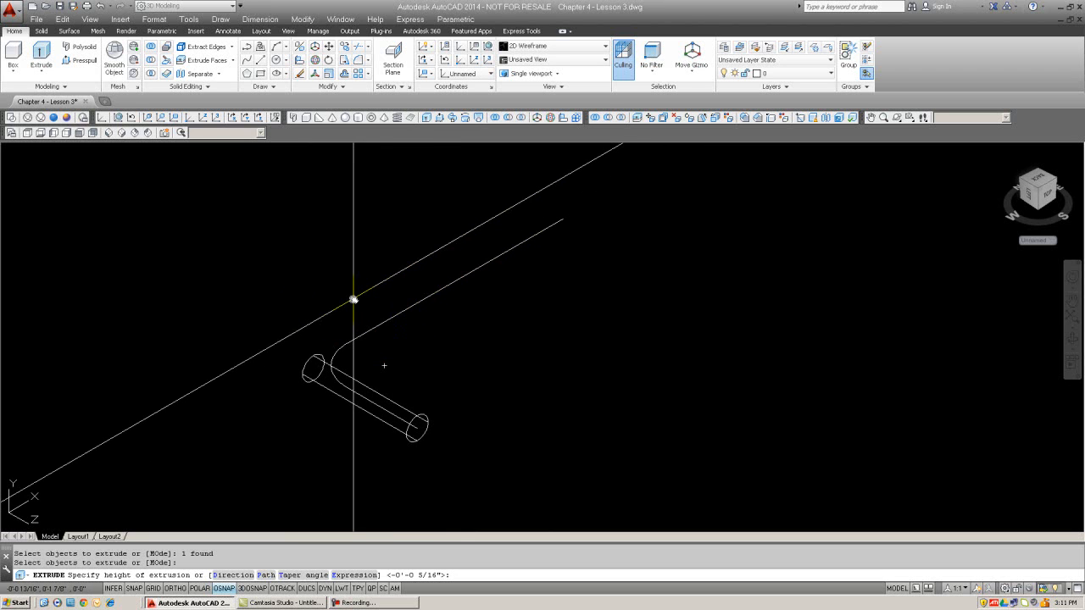
text(p)
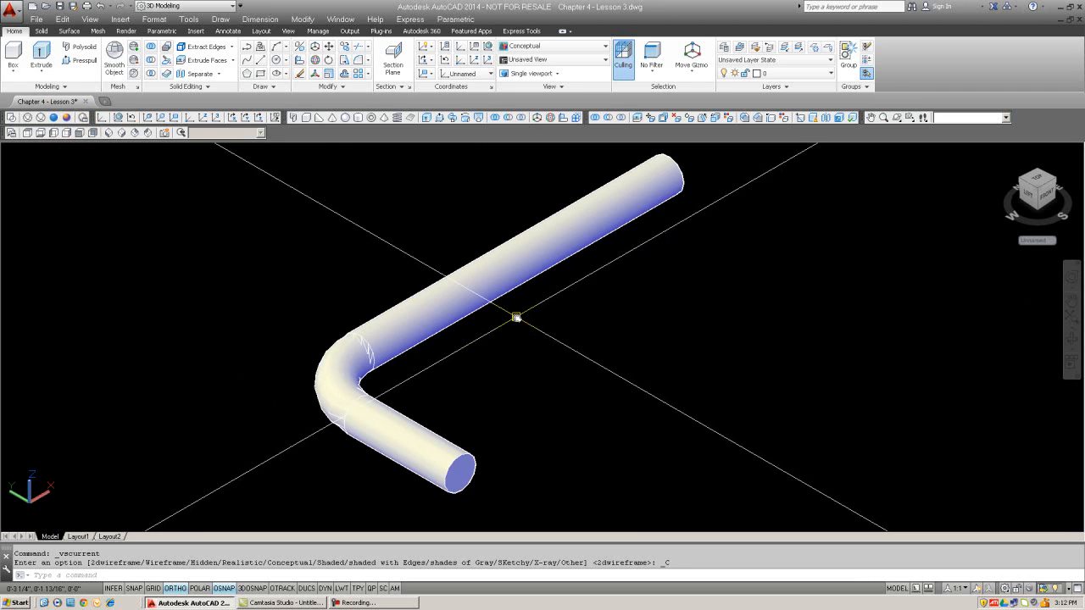
mouse_move(535, 330)
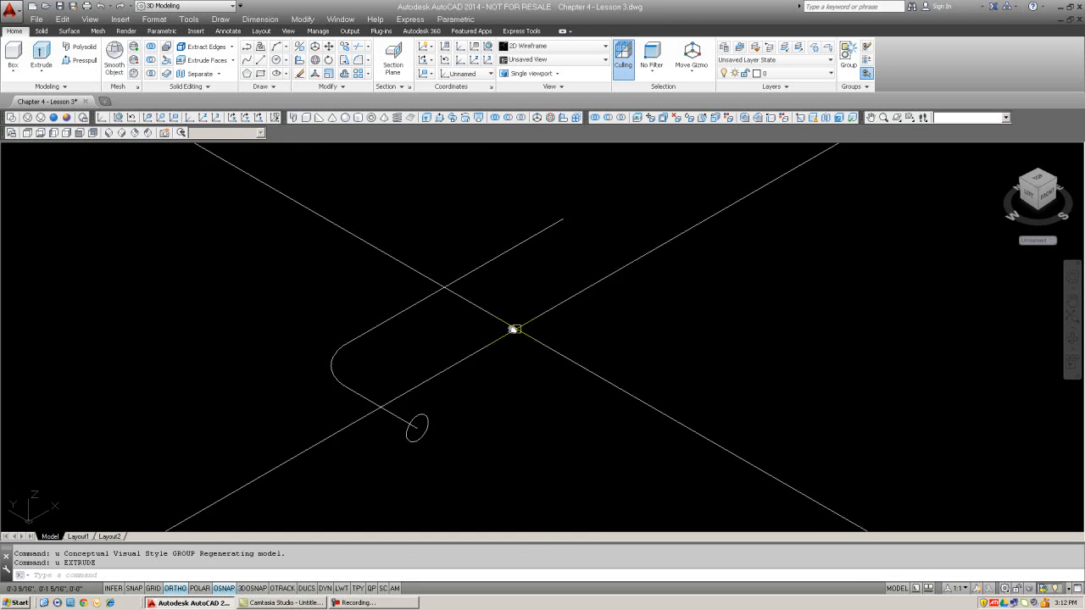
mouse_move(461, 348)
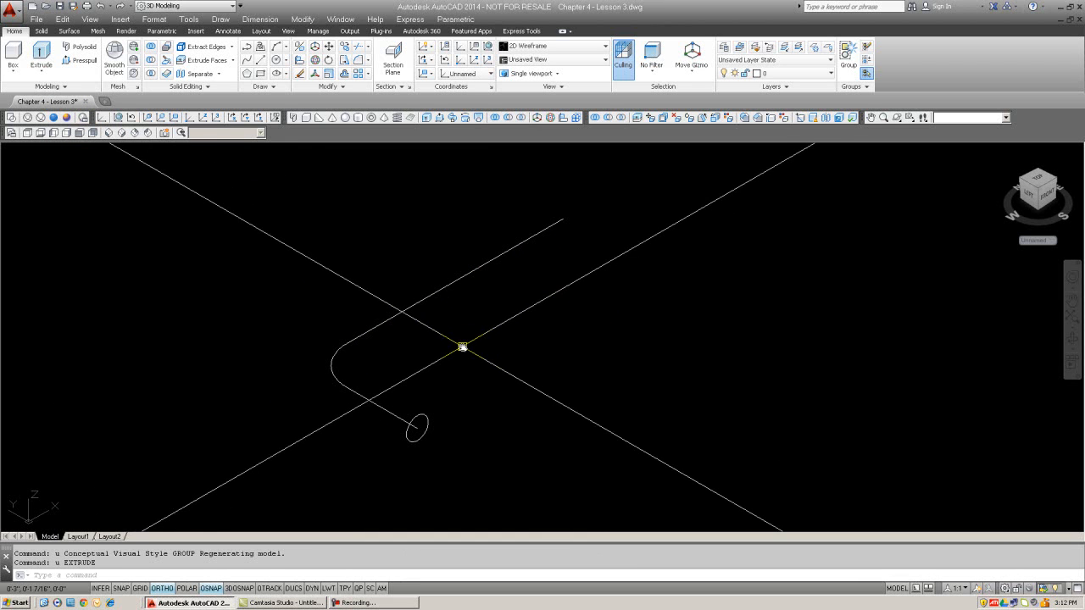
- Draw a larger concentric circle and add both circles to the extrusion along the path
text(CI)
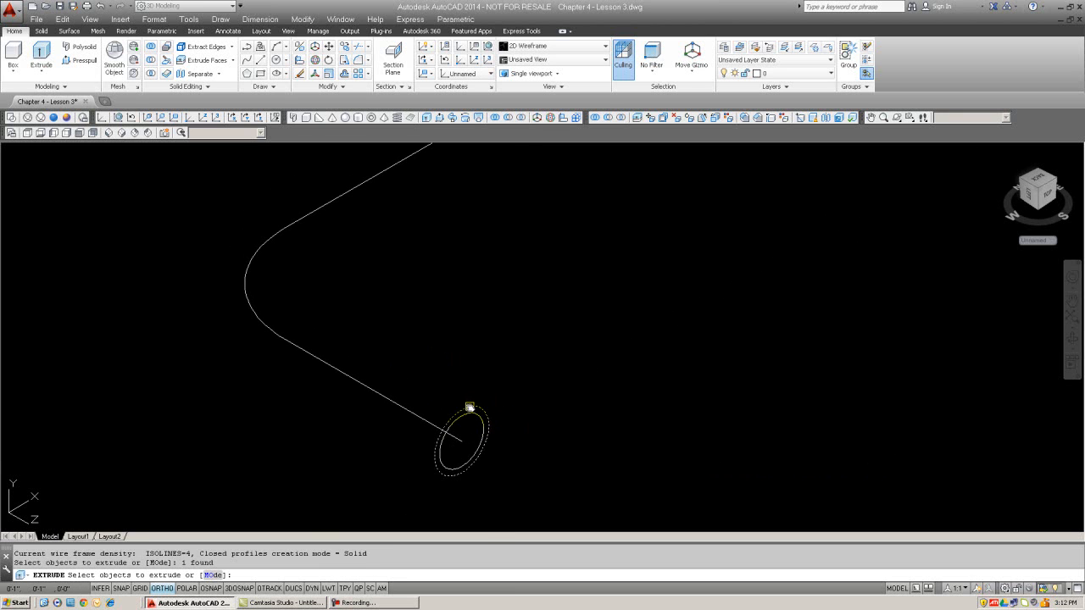
click(468, 407)
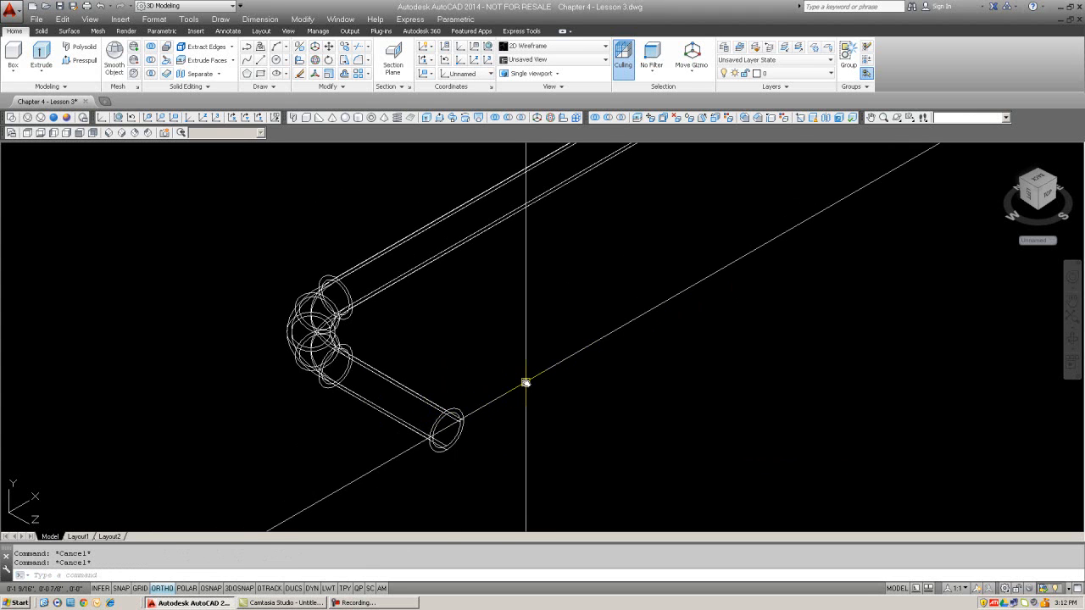
- Subtract the inner tube from the outer one and orbit to inspect the hollow pipe's ends and sides
text(subtract)
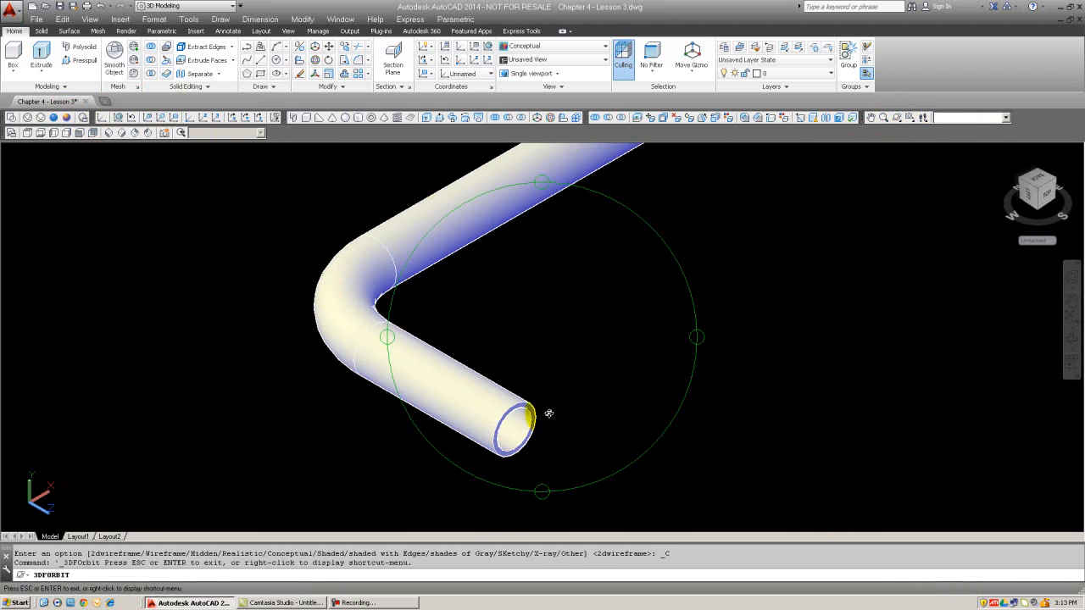
drag(550, 414, 460, 333)
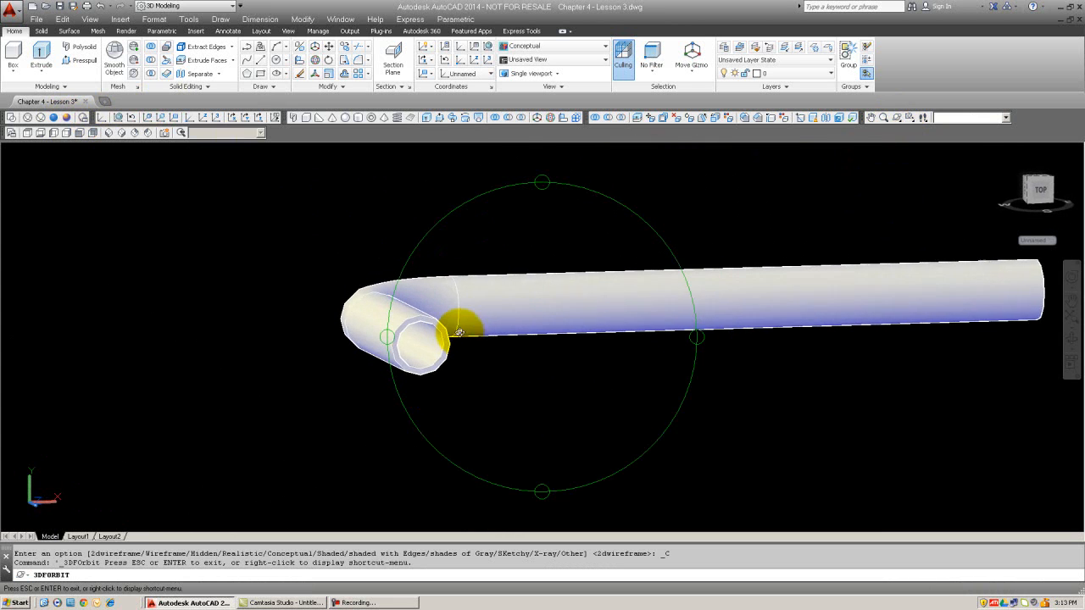
drag(458, 332, 399, 325)
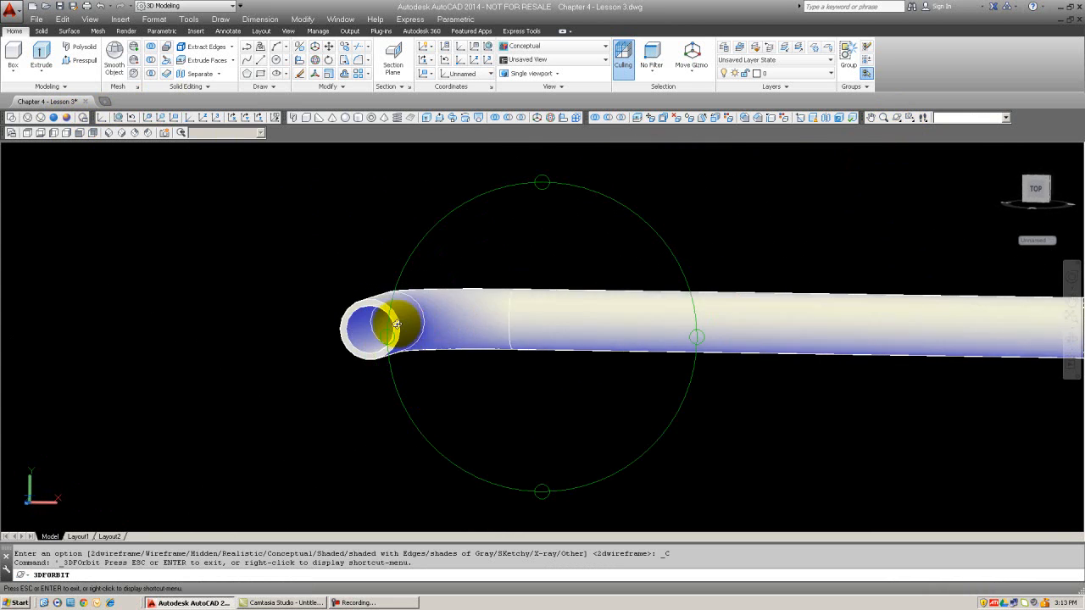
drag(396, 326, 393, 344)
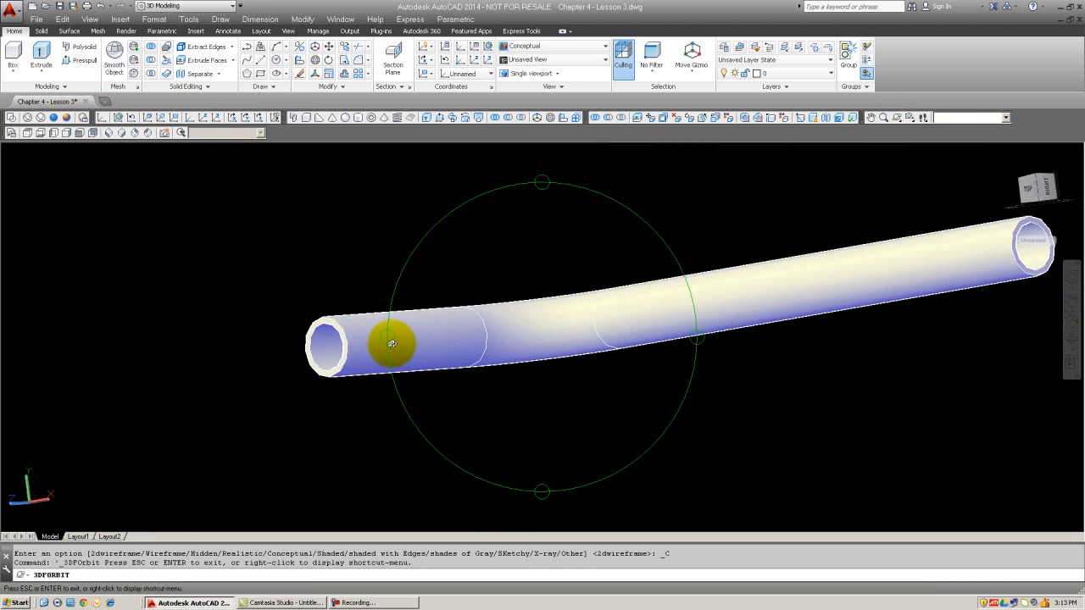
drag(394, 343, 476, 393)
text(re)
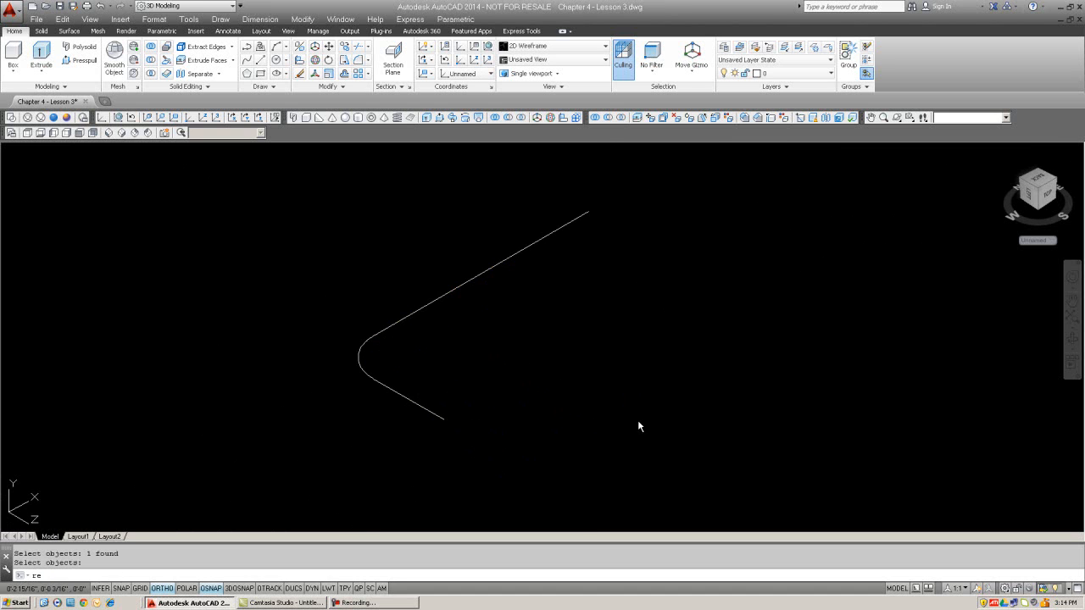
- Pick a corner point for the small rectangular profile beside the rounded path
click(645, 383)
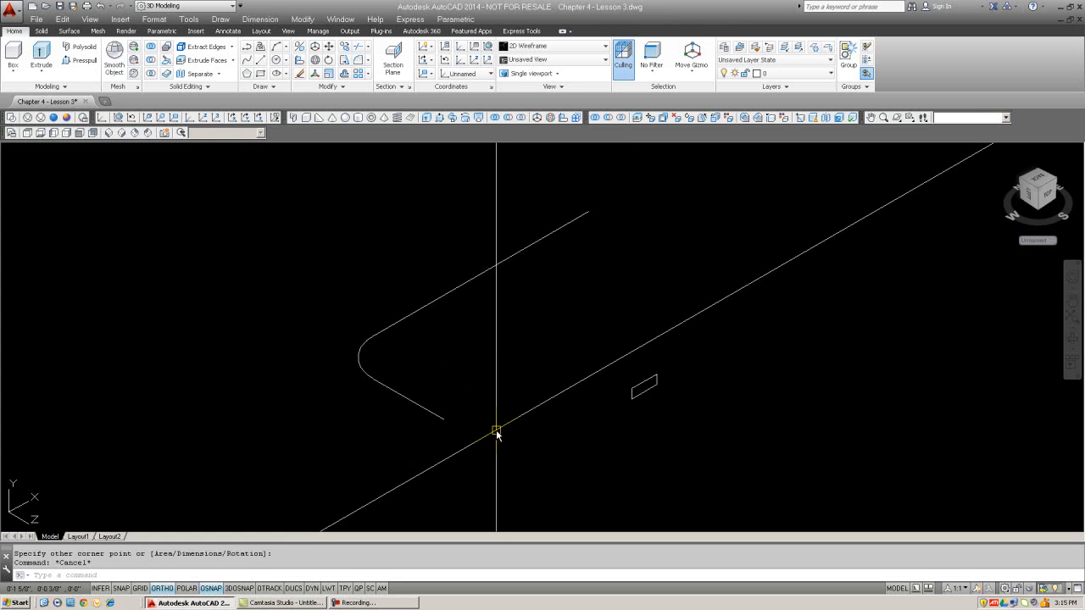
mouse_move(543, 426)
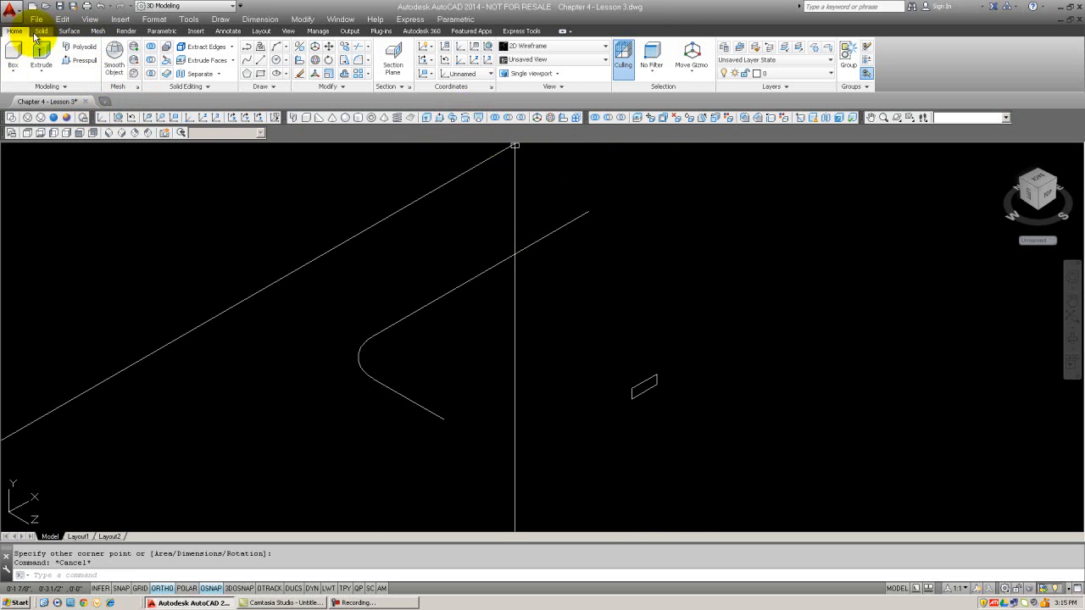
- Sweep the small rectangle along the filleted path from the Solid tab into a bent bar
click(40, 30)
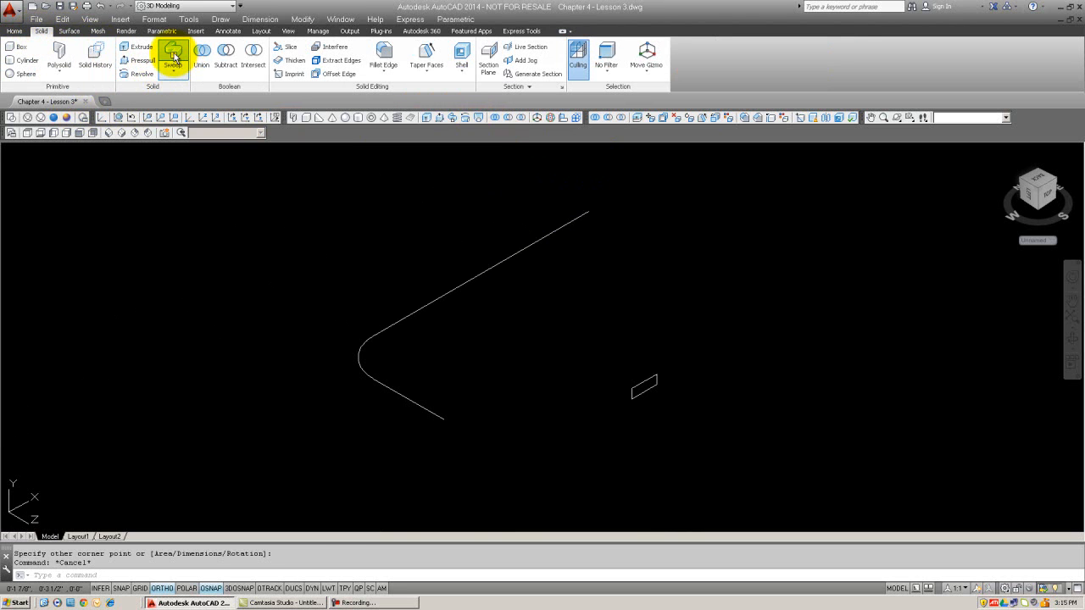
click(173, 60)
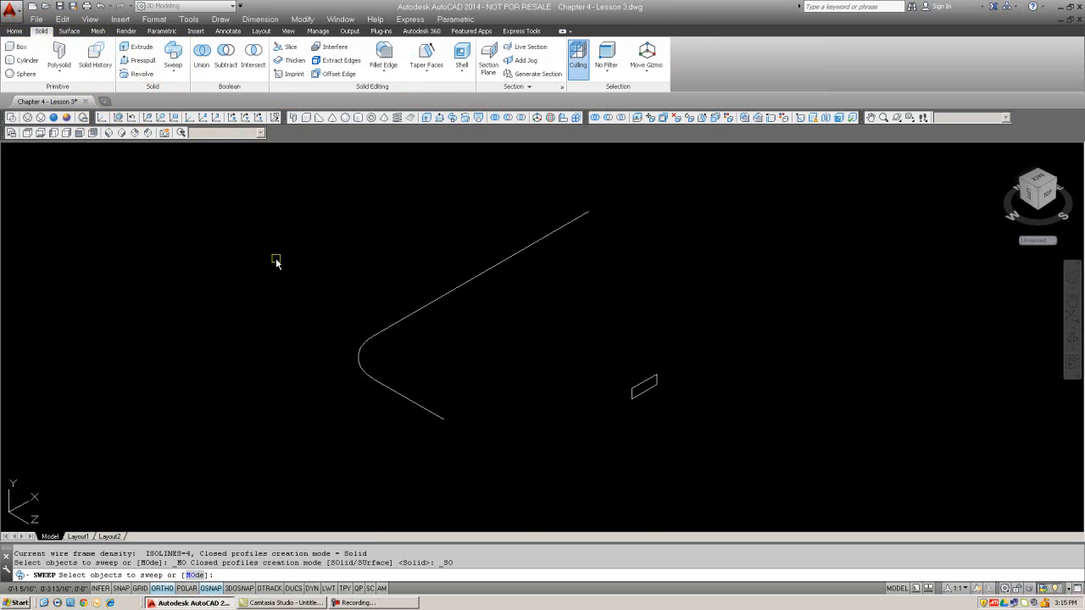
mouse_move(644, 387)
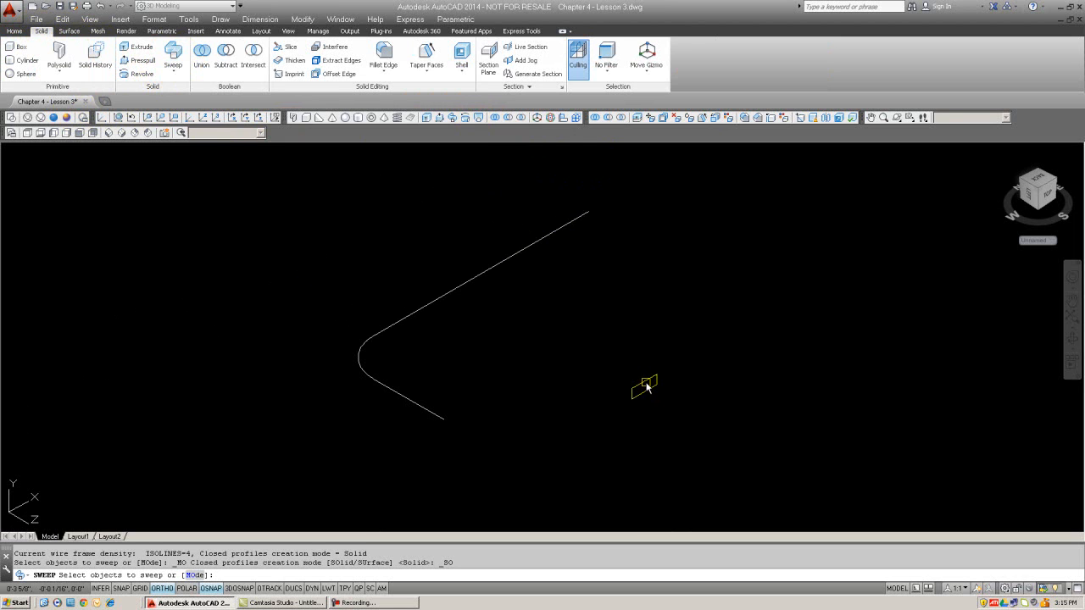
click(644, 386)
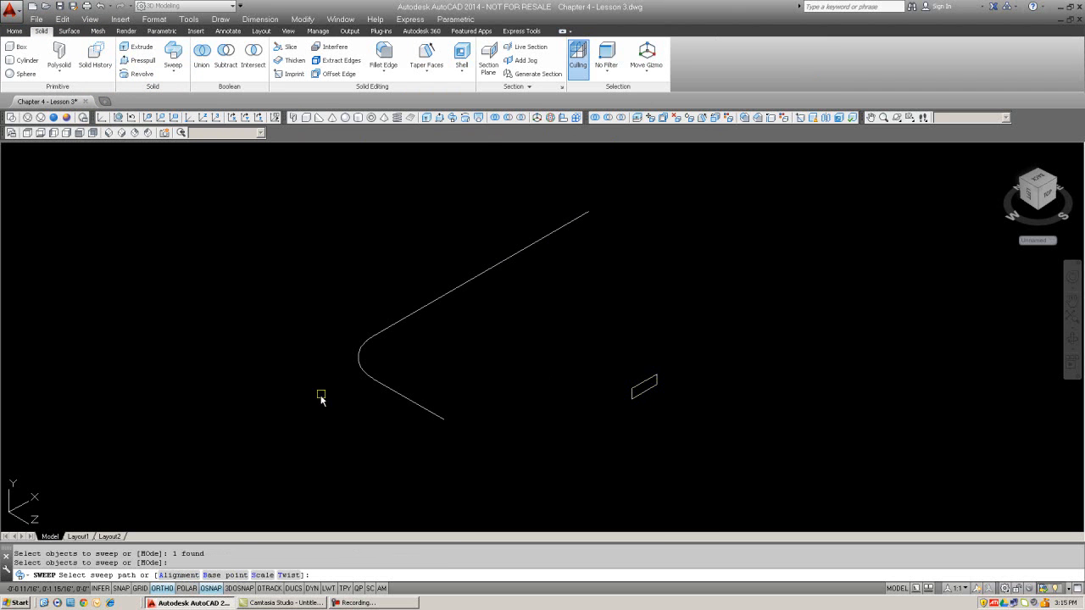
mouse_move(398, 325)
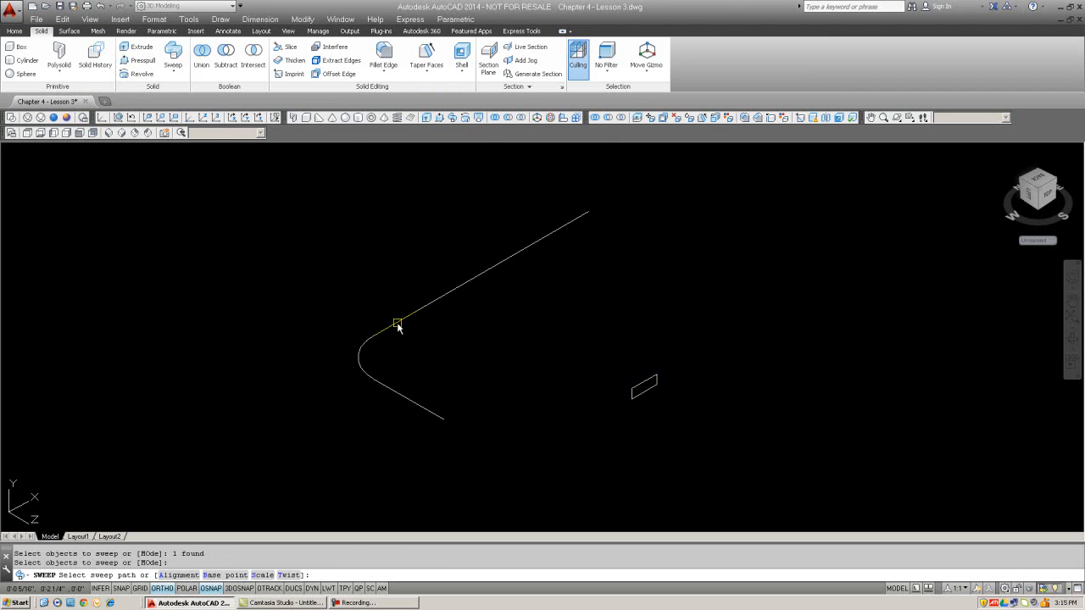
click(398, 326)
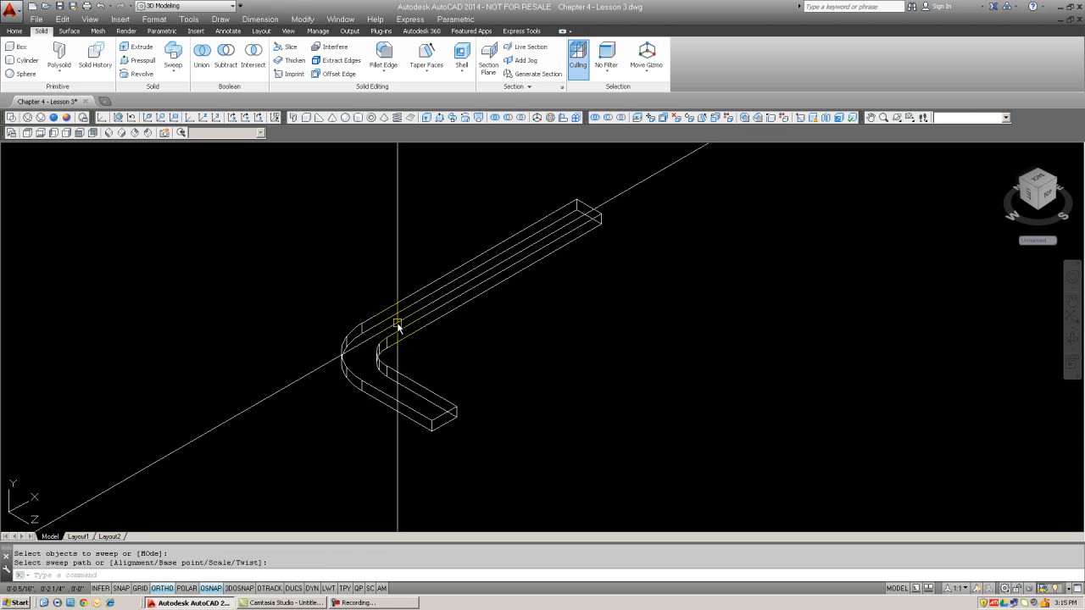
mouse_move(536, 404)
text(e)
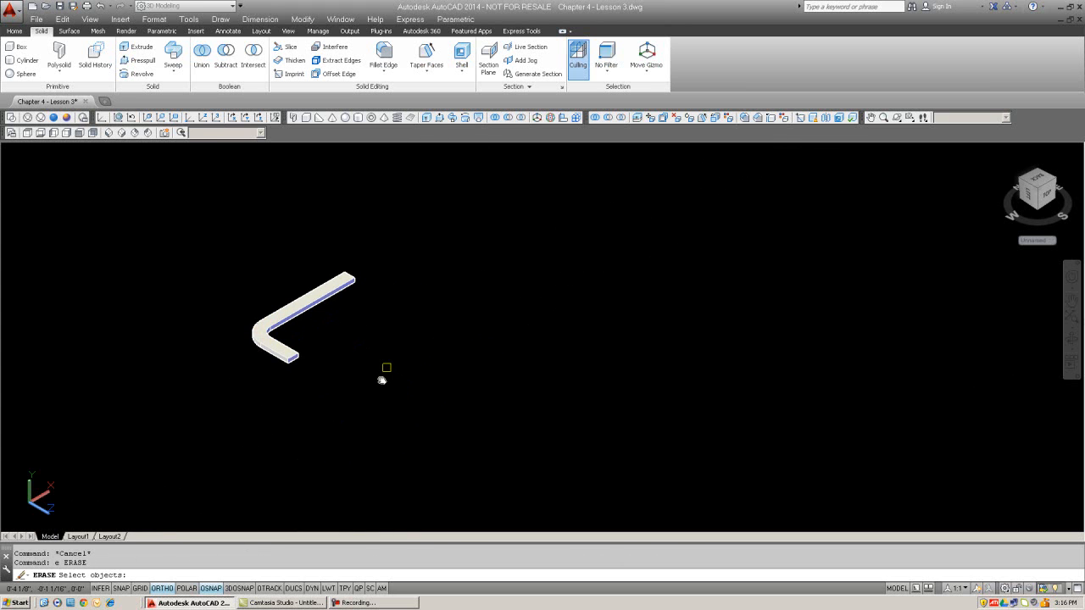
- Erase the bar, finish a 3-point arc and place a small circle beside it in the same plane
click(509, 363)
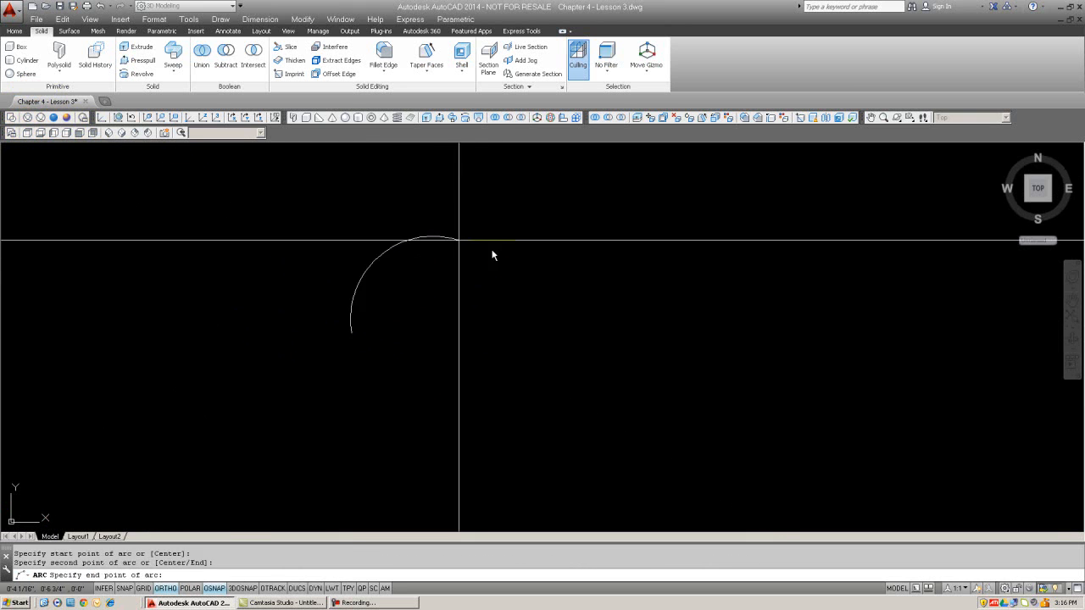
click(551, 475)
text(CI)
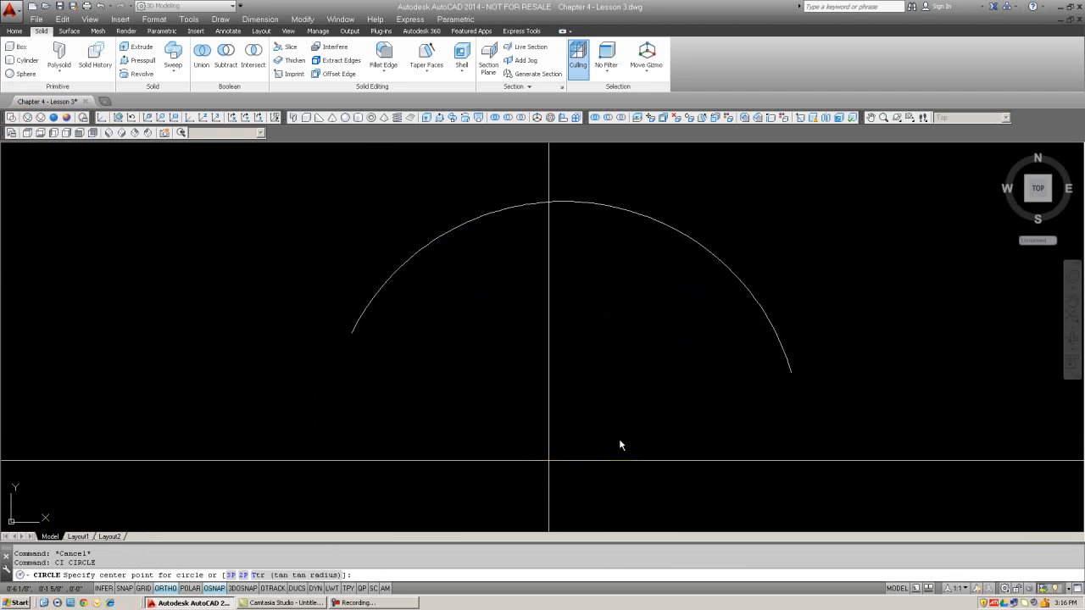
click(614, 411)
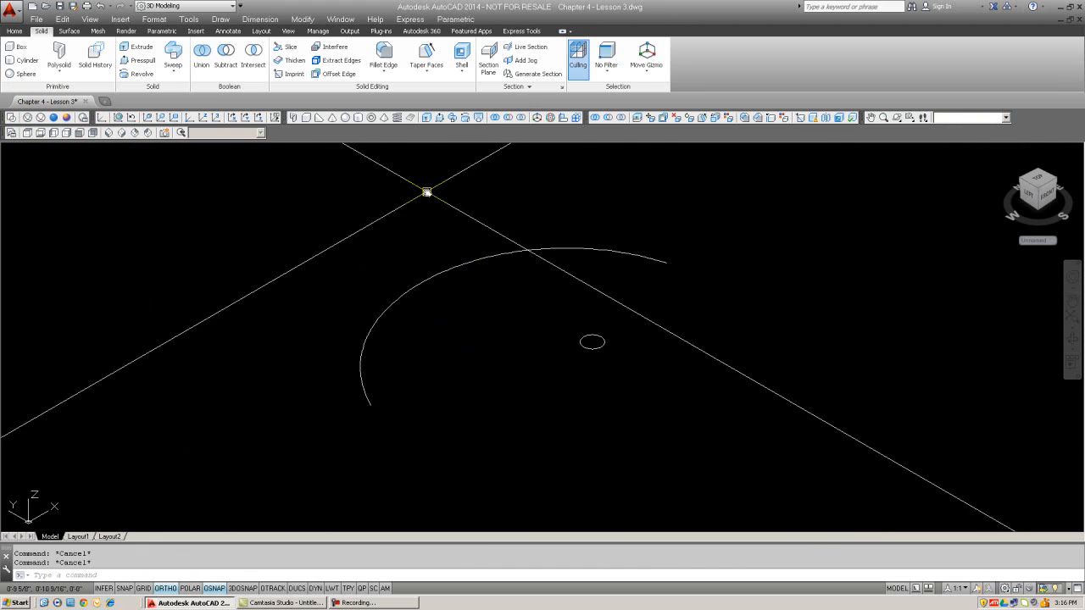
- Start SWEEP and pick the small circle as the profile to sweep along the arc
text(sweep or [MOde]:)
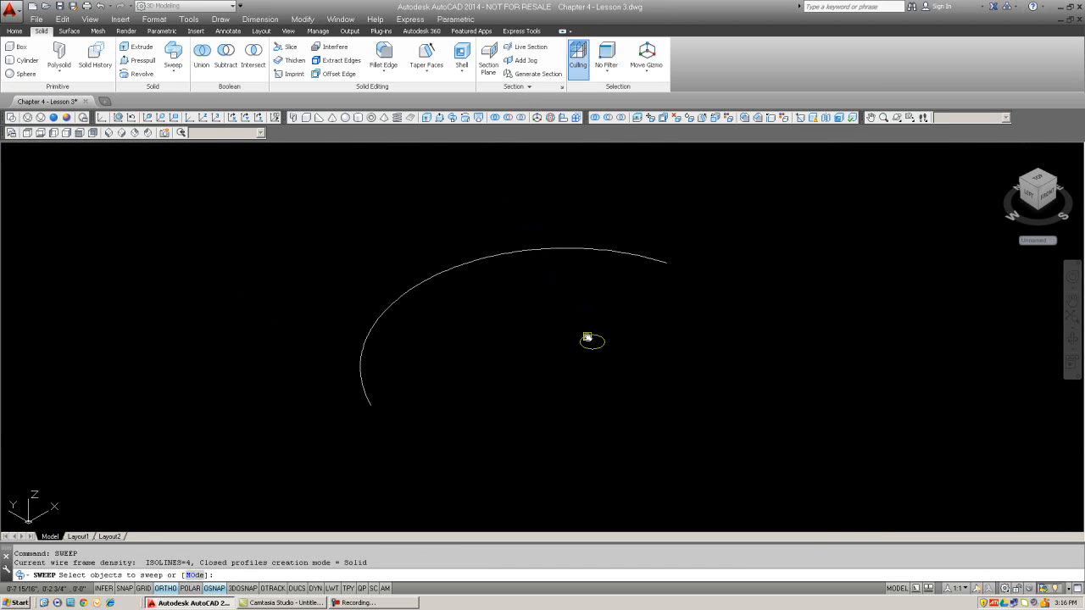
click(591, 342)
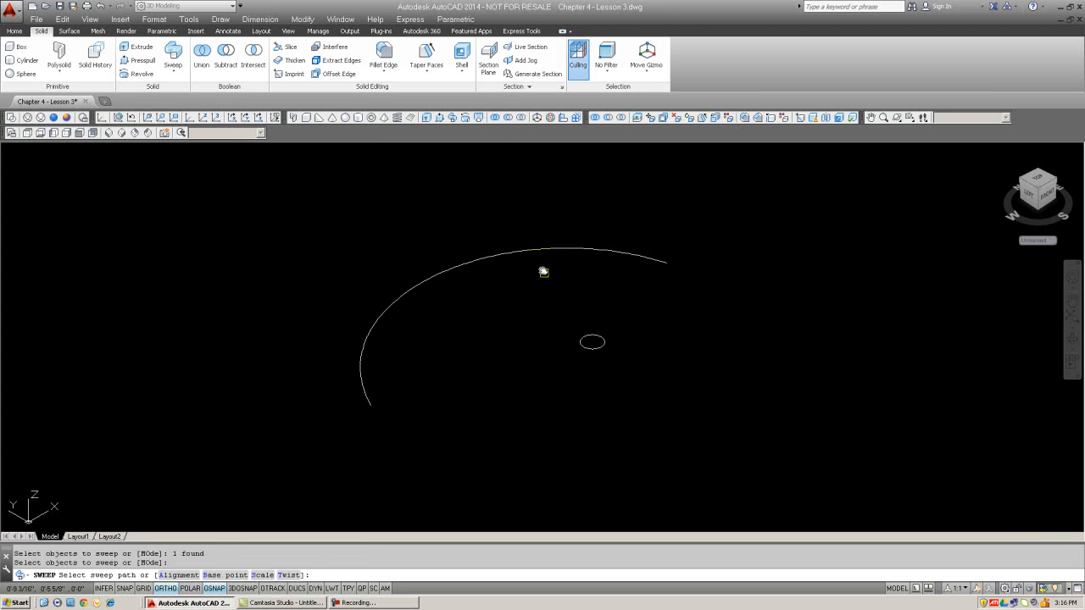